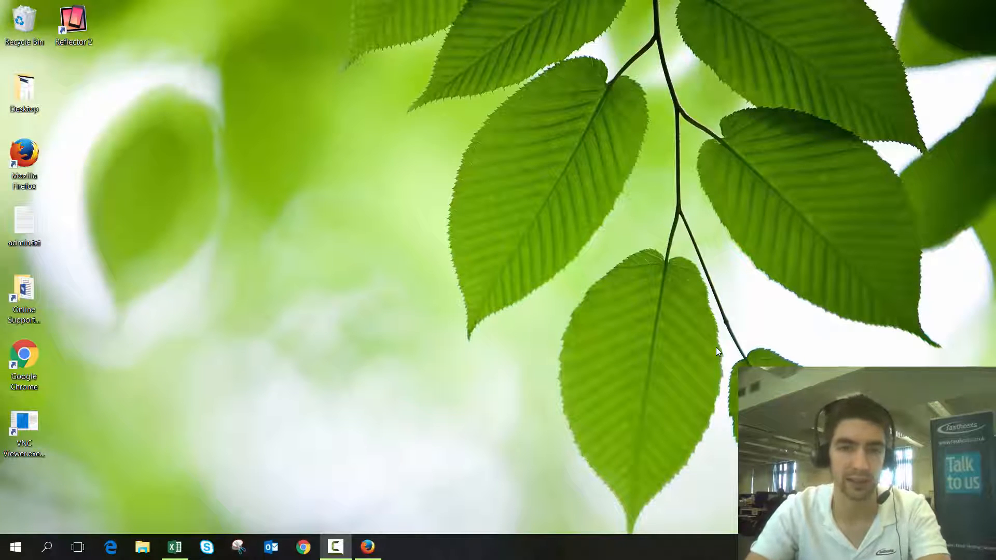
mouse_move(656, 370)
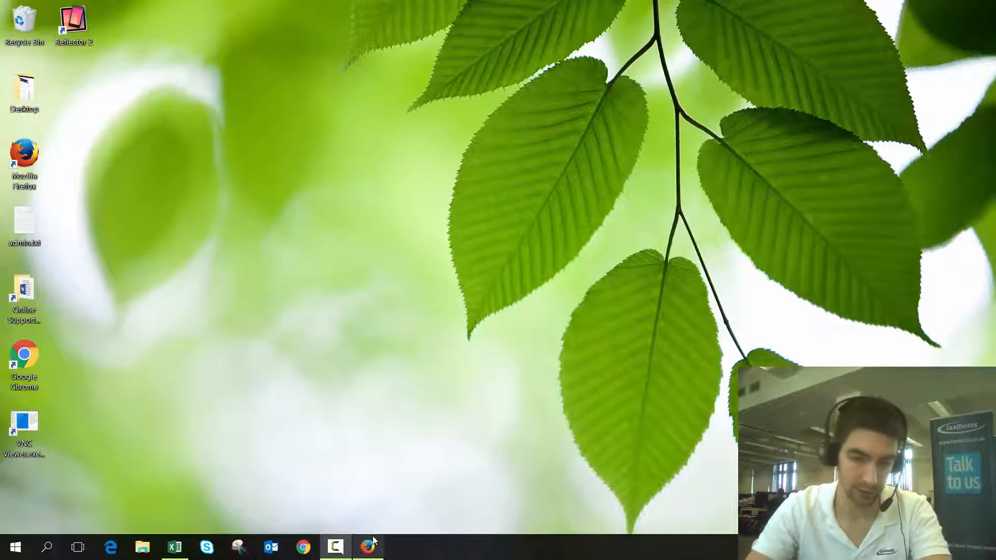
Launch Firefox and log in to the webmail account to reach the My account options page.
click(367, 546)
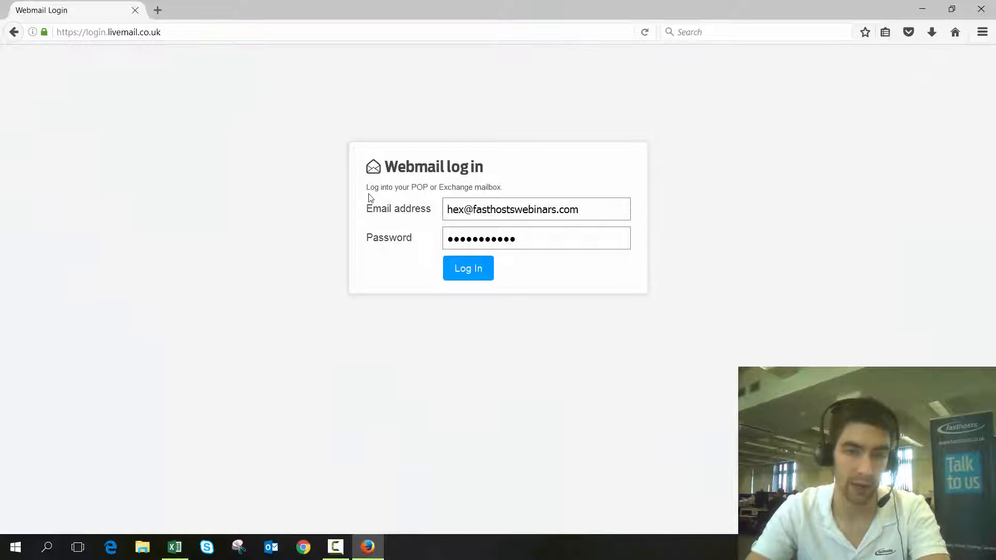
click(468, 268)
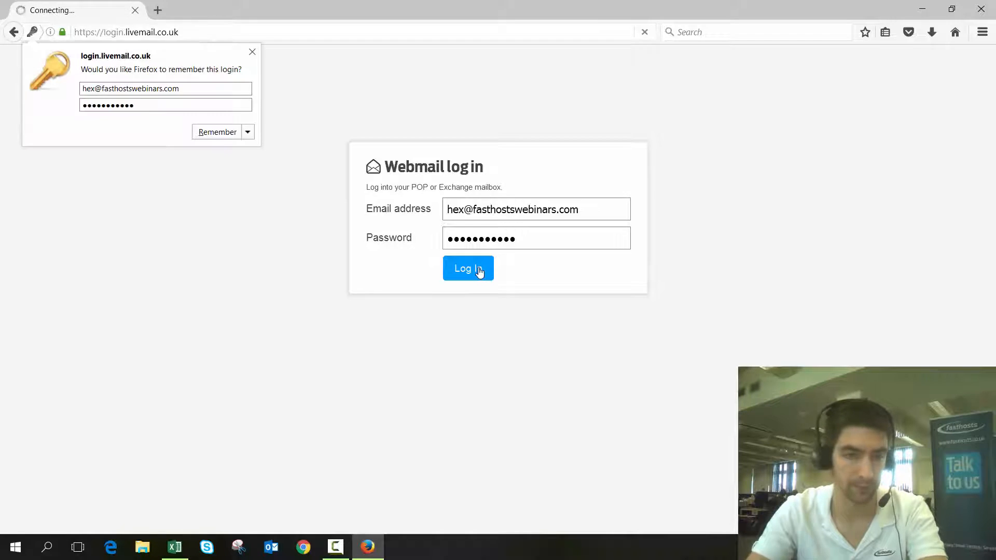
click(468, 267)
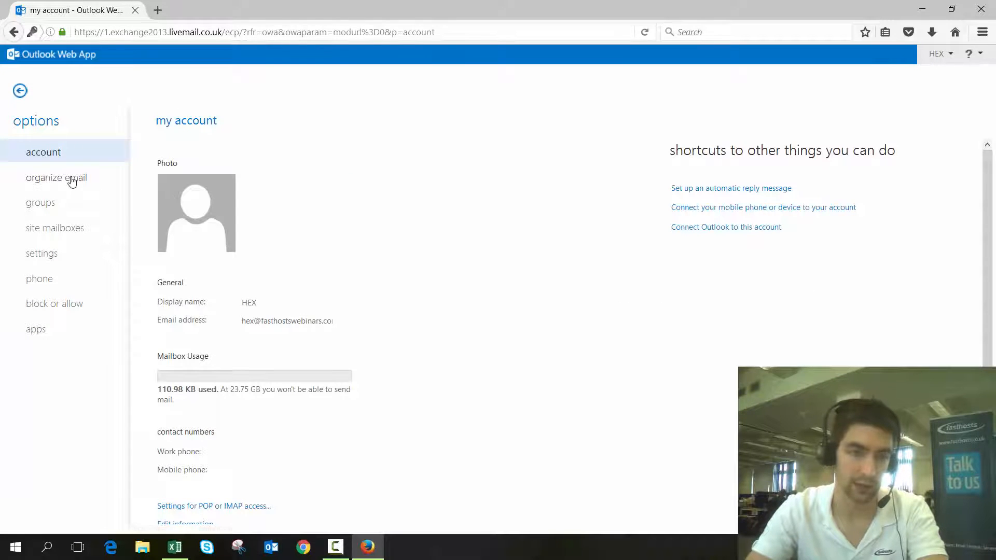
From Organize email's inbox rules, start a new rule for arriving messages.
click(56, 177)
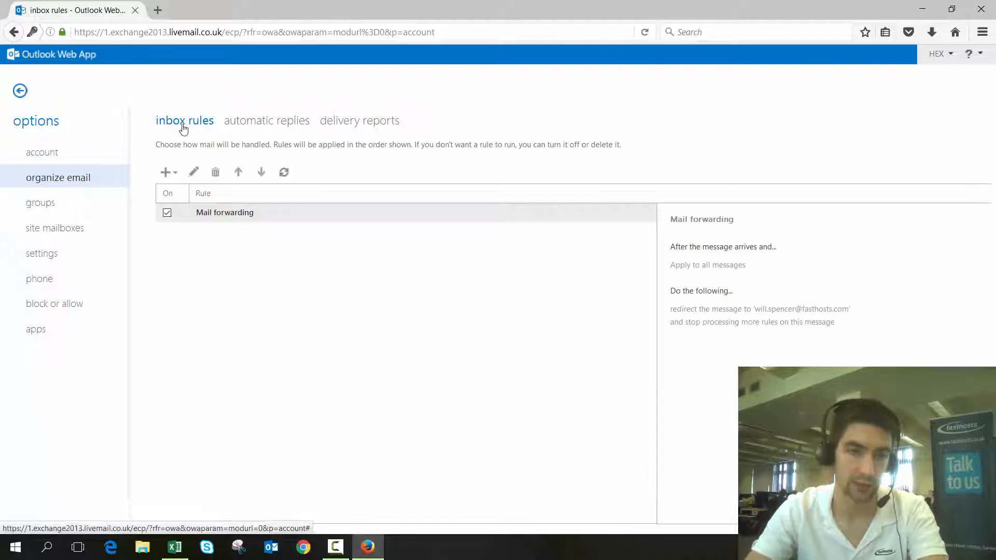
mouse_move(158, 171)
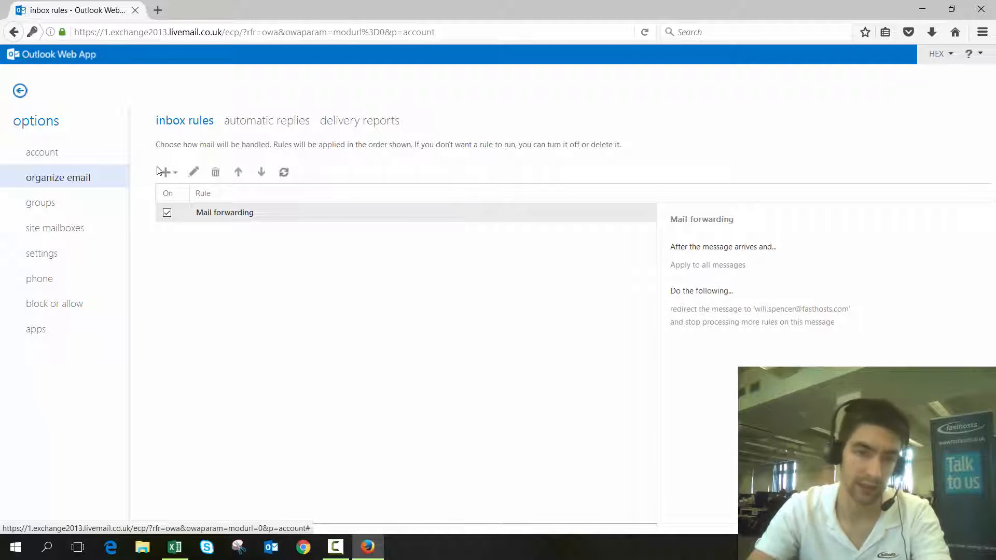
click(164, 172)
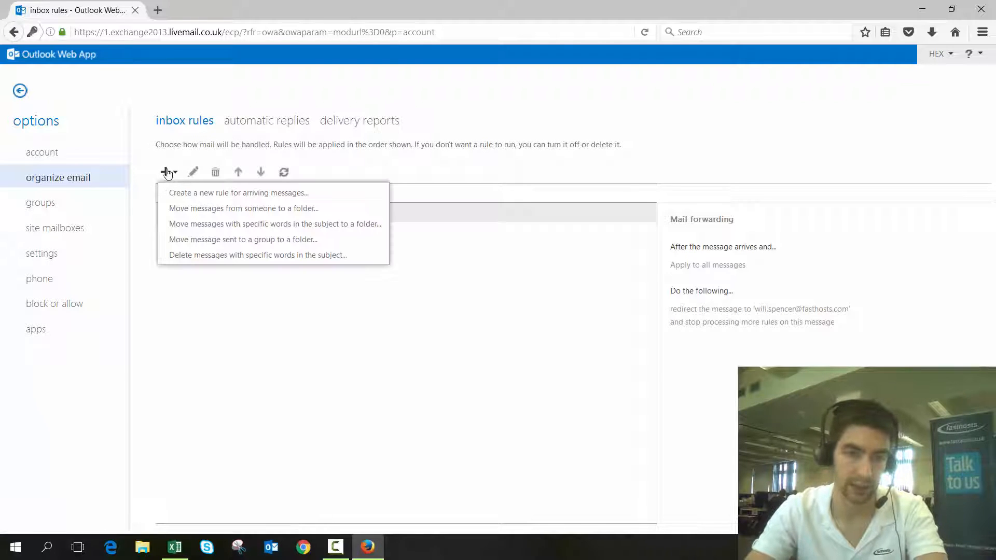
mouse_move(240, 196)
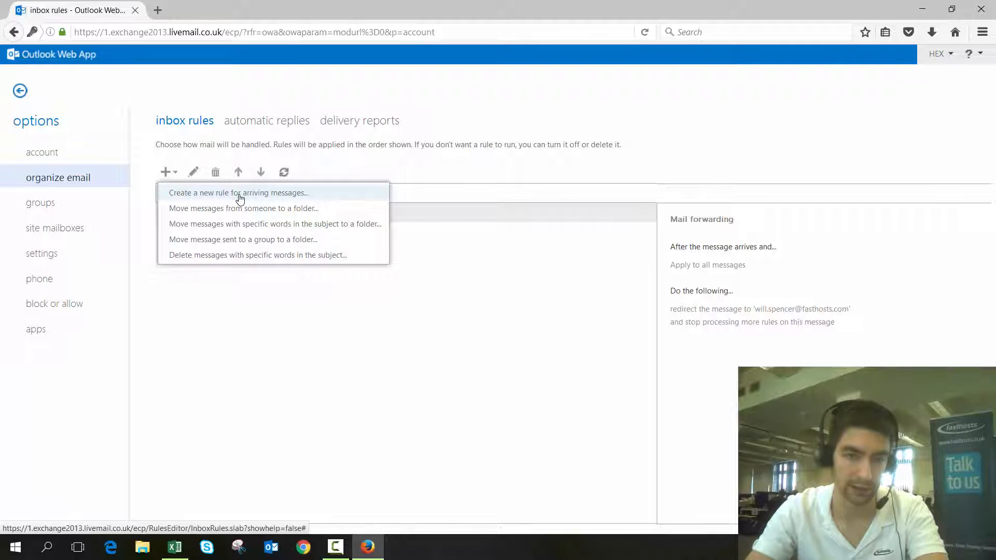
click(238, 193)
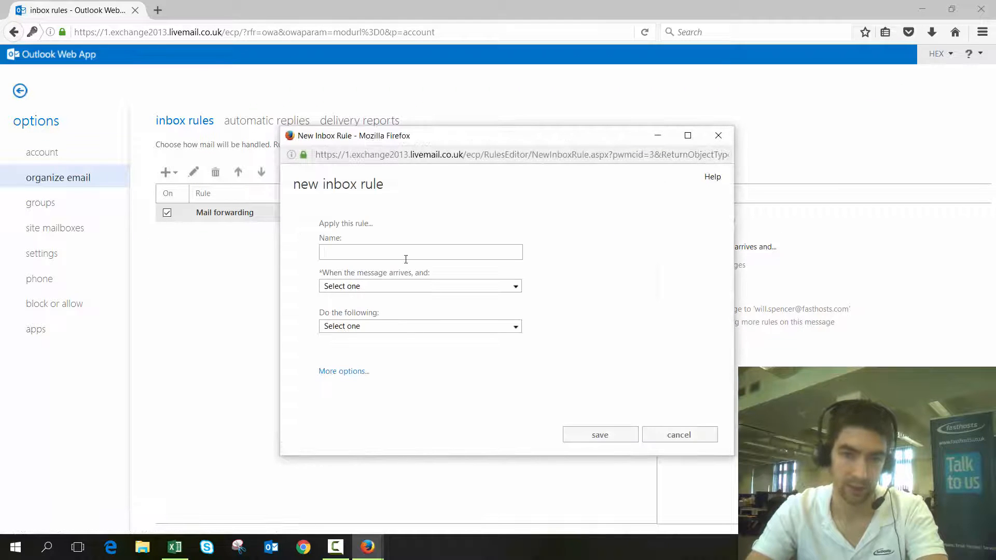
Name the rule 'Mail forwarding' and set it to apply to all messages.
click(420, 252)
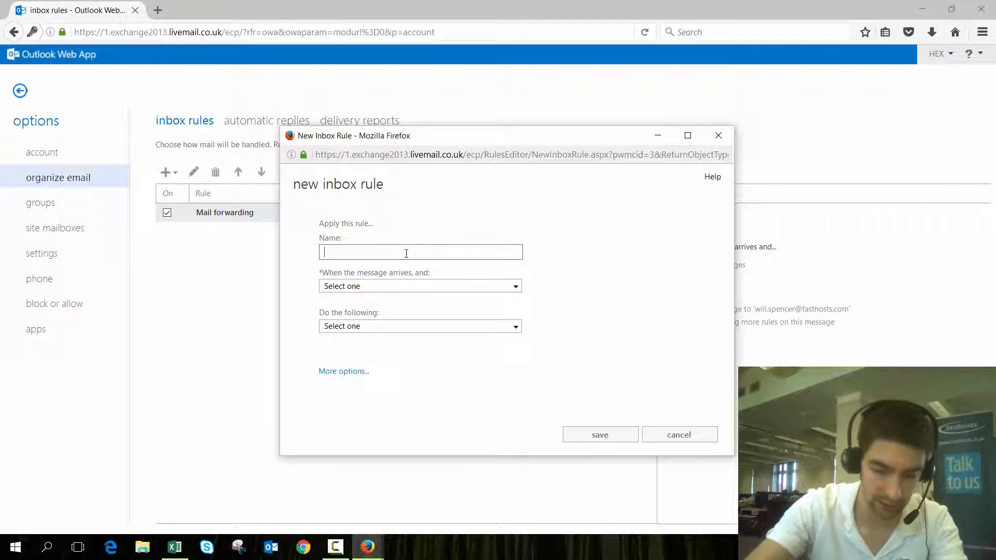
text(Mail forwarding)
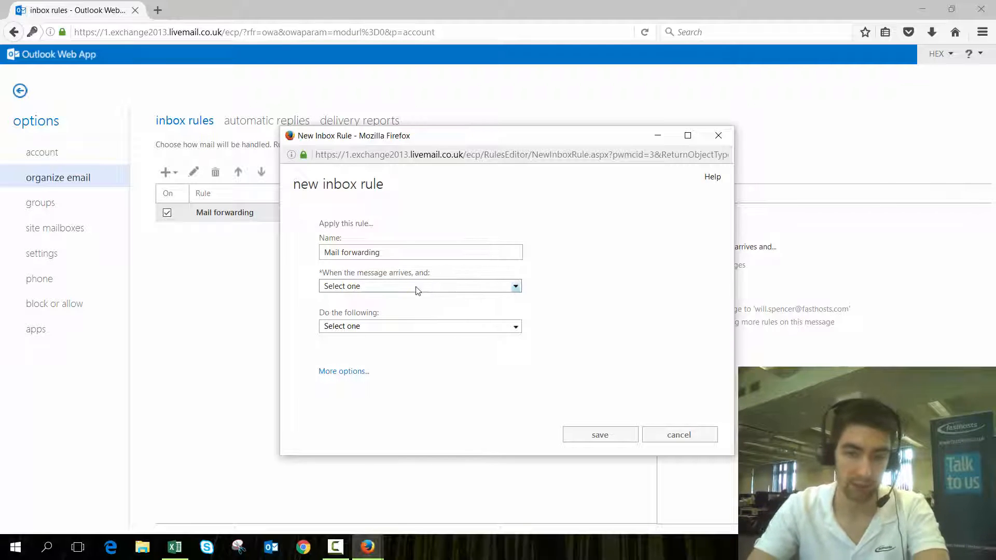
click(419, 286)
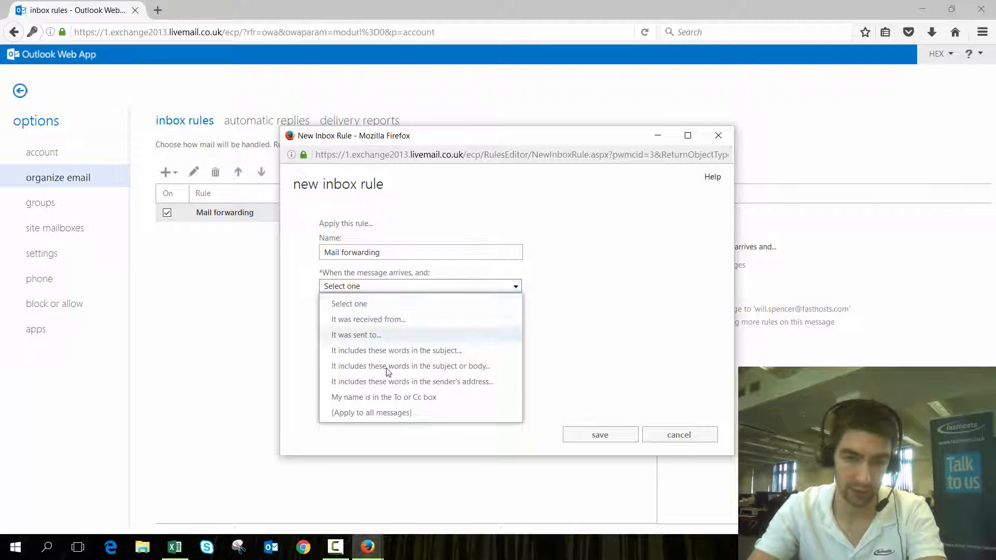
mouse_move(380, 412)
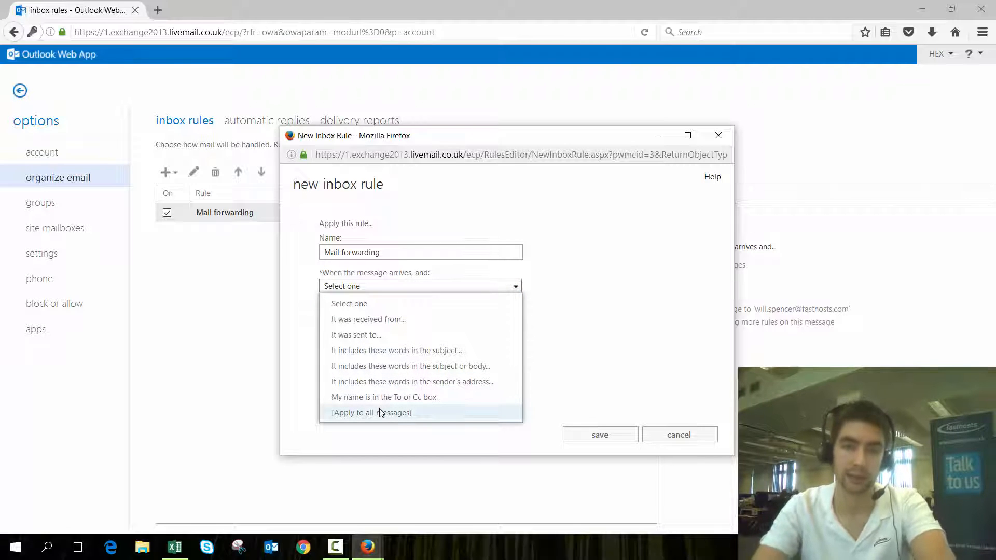
mouse_move(389, 389)
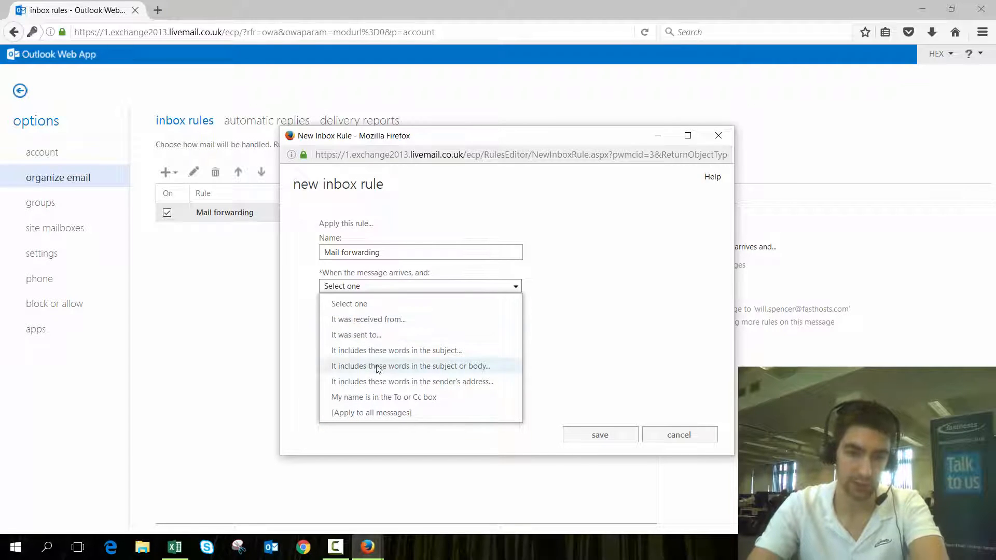
click(372, 412)
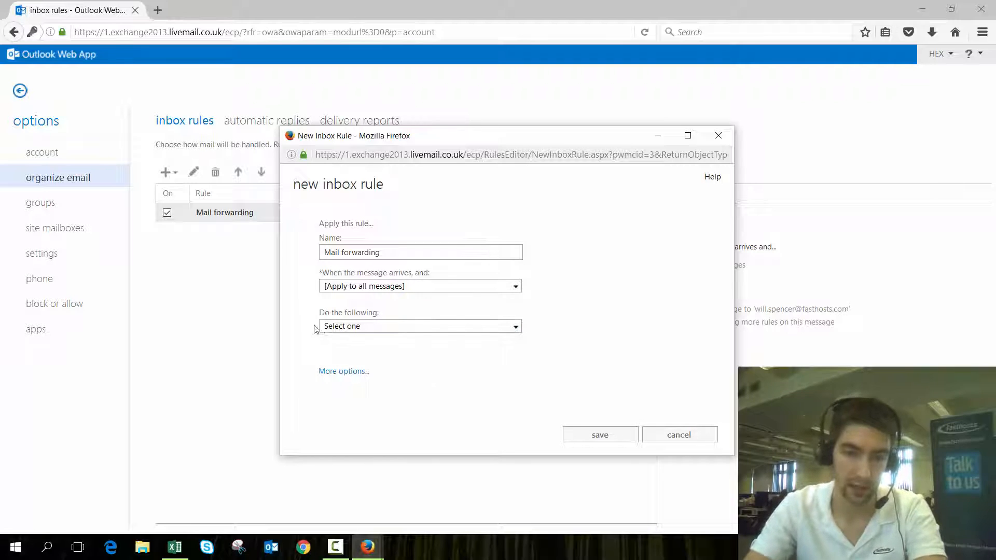
Set the action to redirect the message to a single recipient address ending in 'hosts.com'.
click(419, 325)
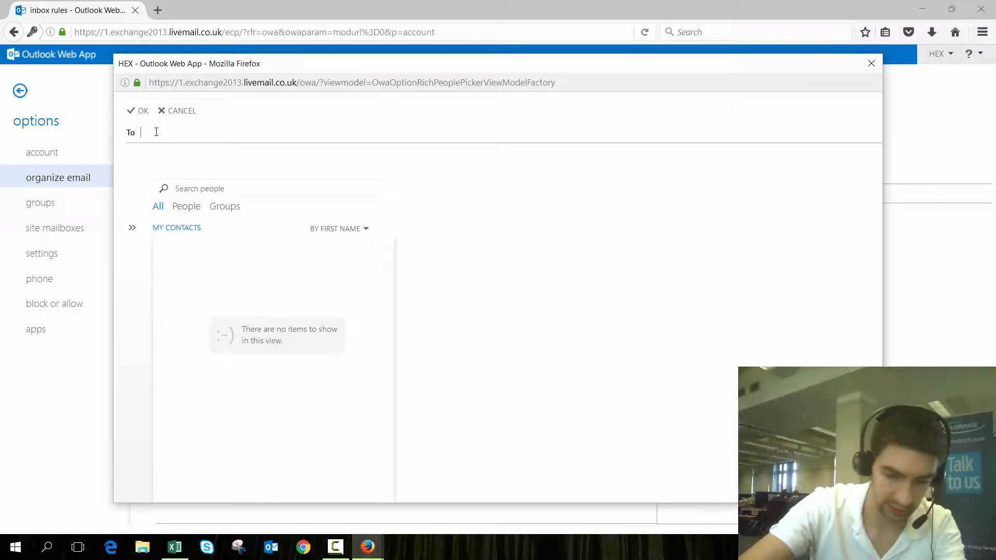
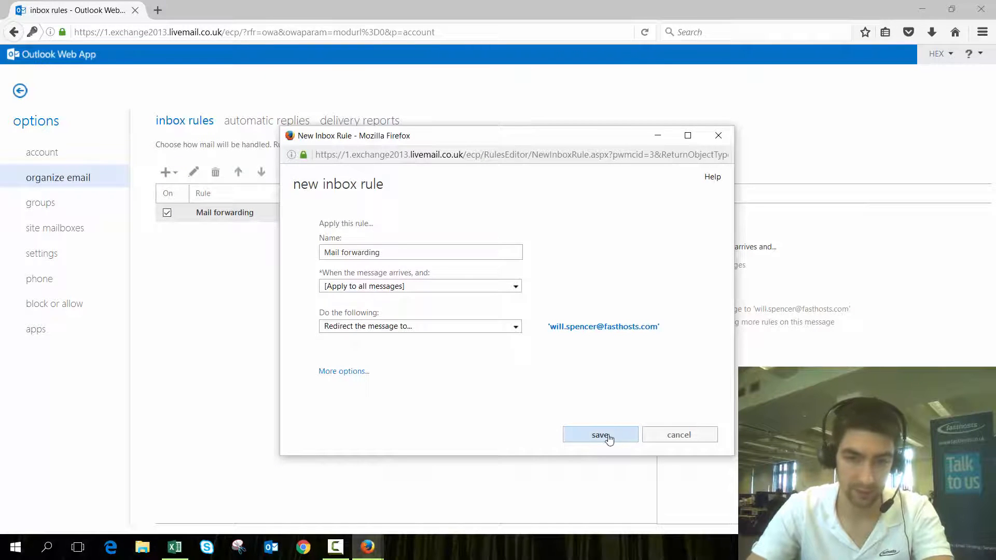
Save the rule, confirming the all-future-messages warning, so 'Mail forwarding 2' is listed.
click(598, 434)
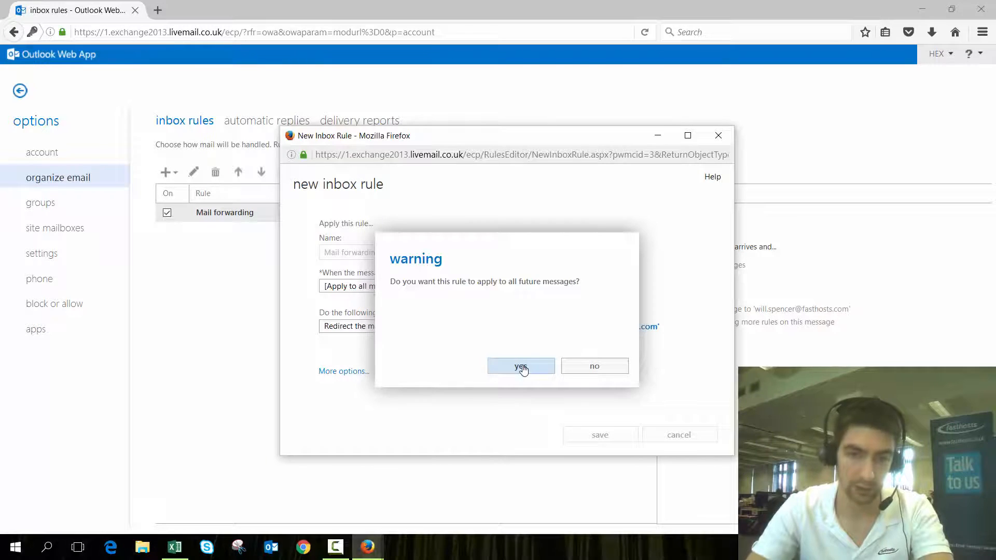
click(520, 366)
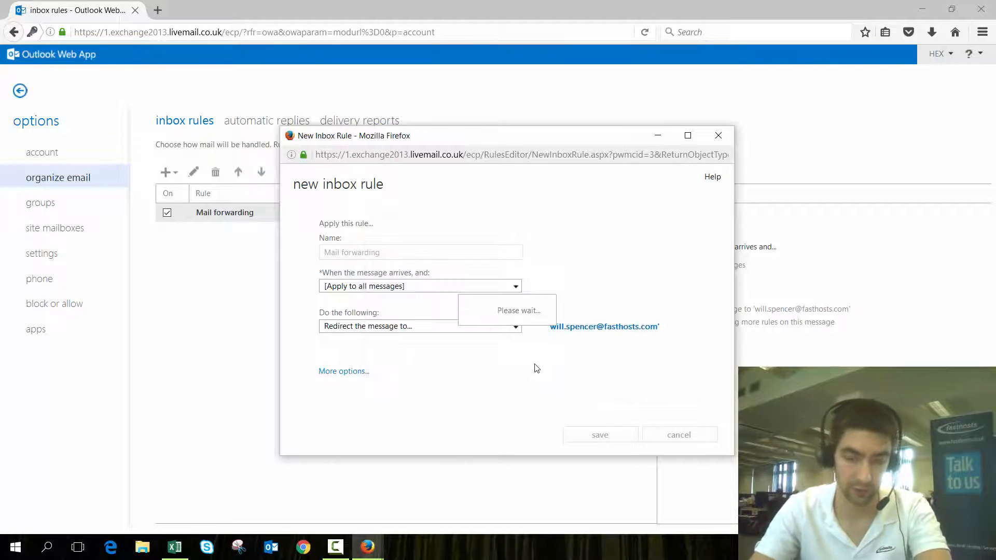
click(598, 435)
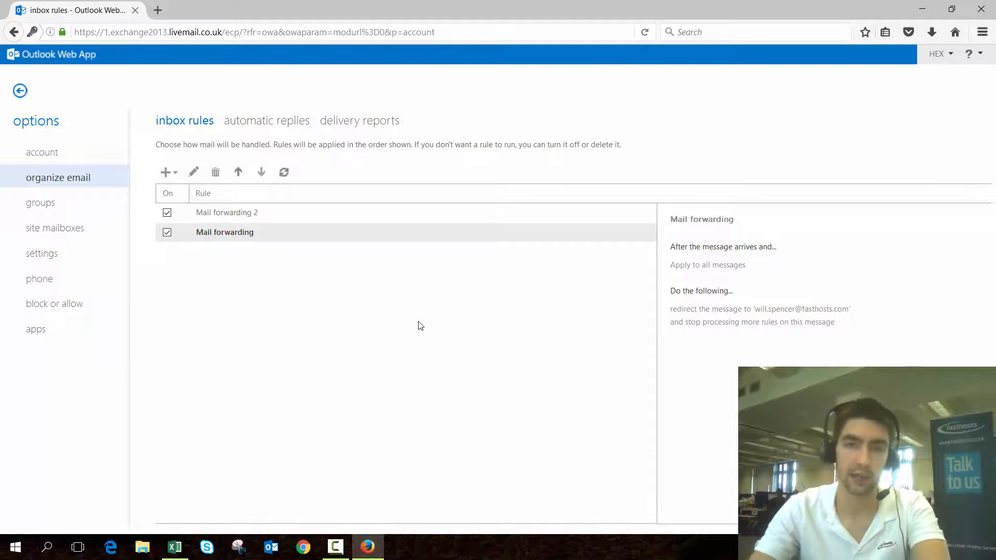
mouse_move(538, 339)
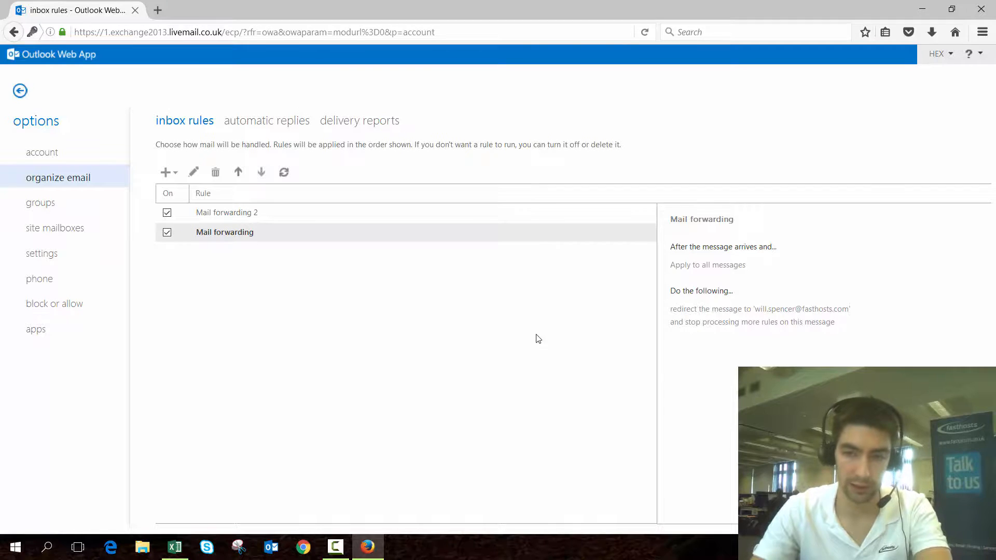
mouse_move(570, 314)
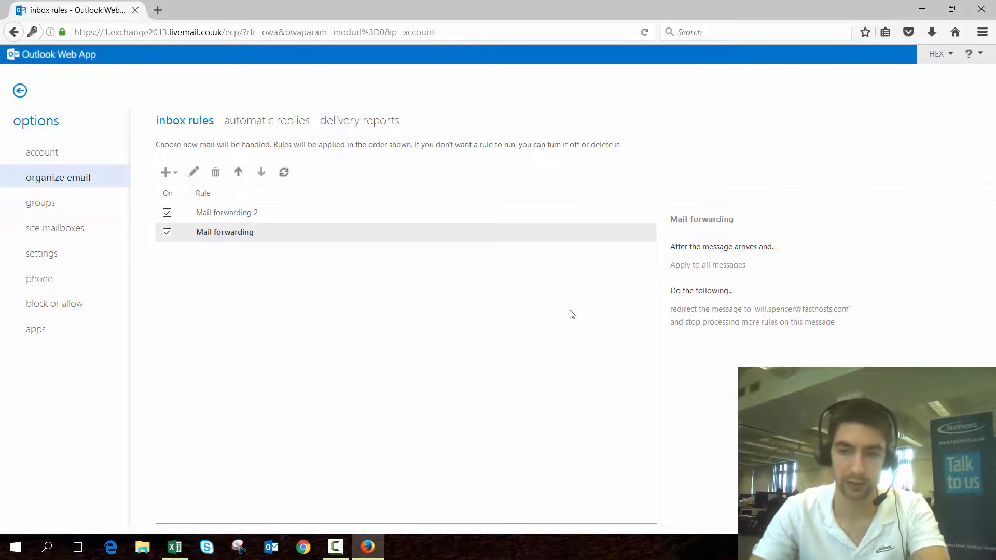
mouse_move(448, 333)
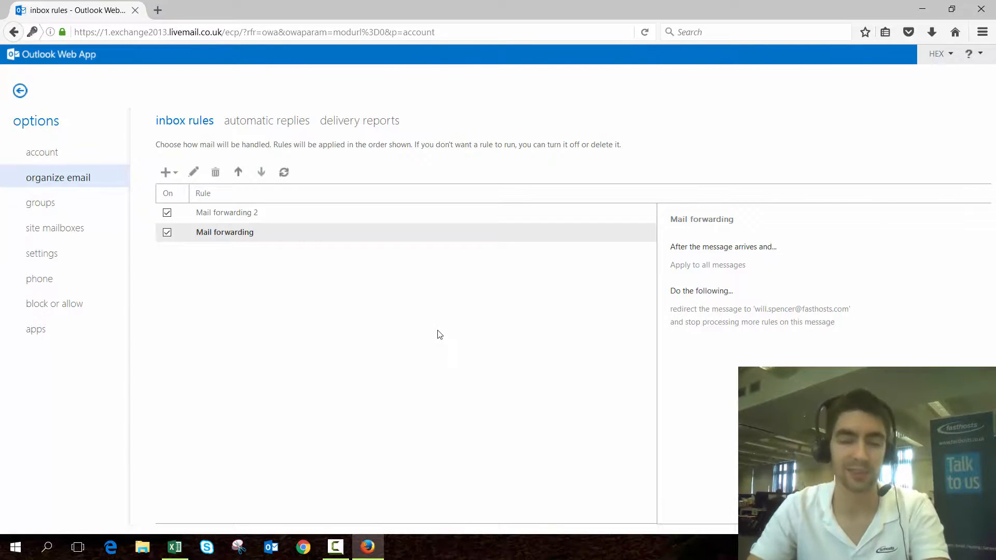
mouse_move(435, 333)
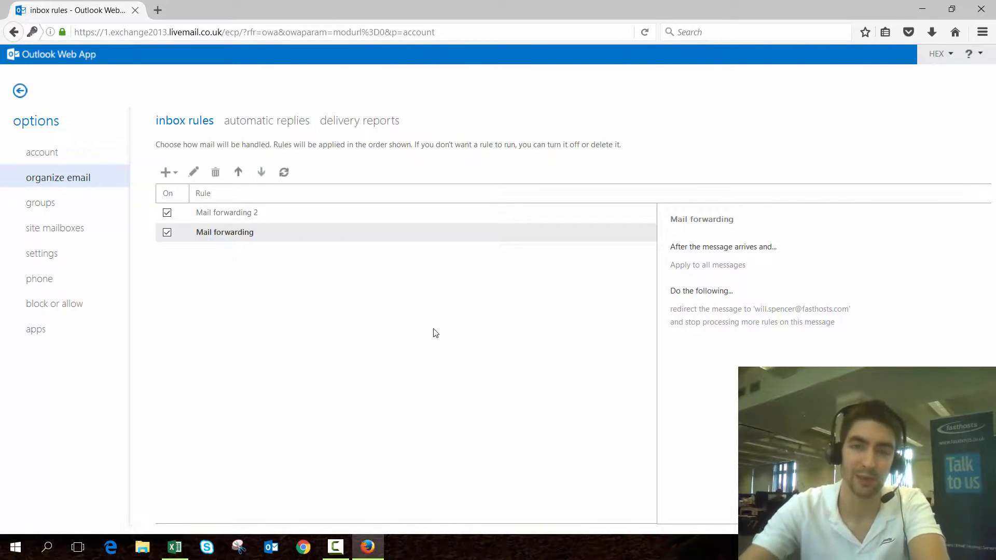